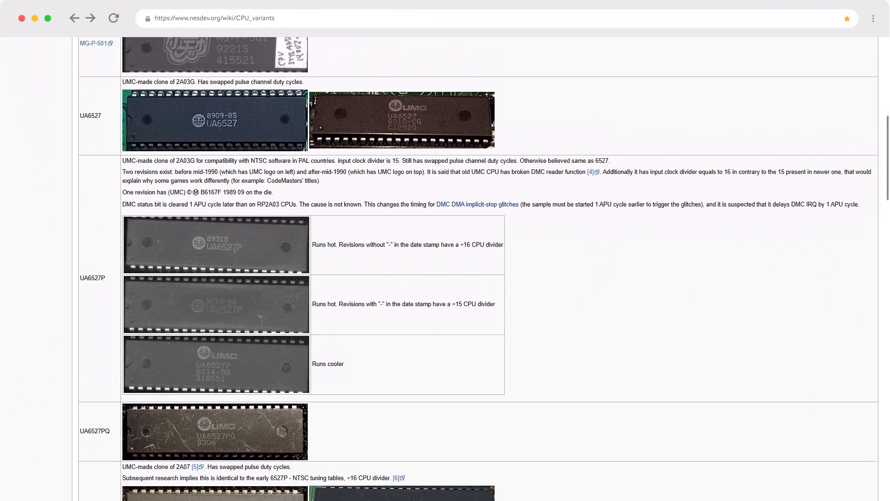
- Scroll down the CPU variants page past UA6527P to the UA6540 and UM6561 entries
{"action": "scroll", "scroll_direction": "down", "scroll_amount": 3}
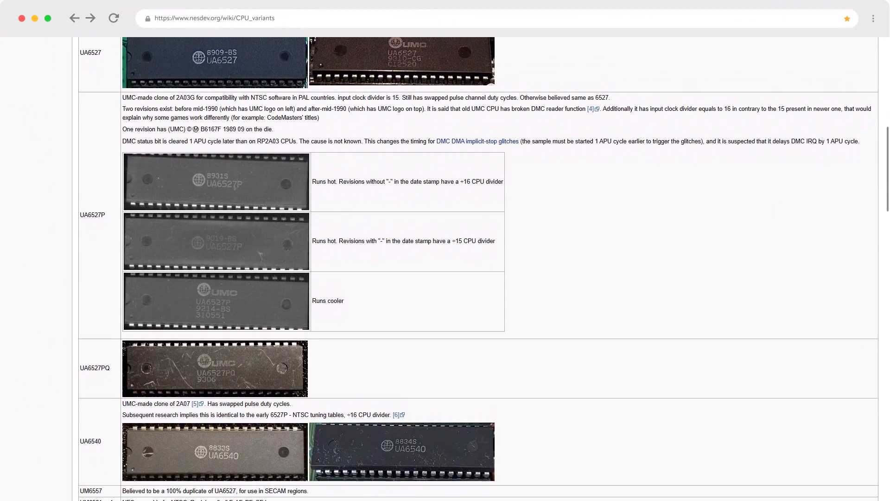
{"action": "scroll", "scroll_direction": "down", "scroll_amount": 3}
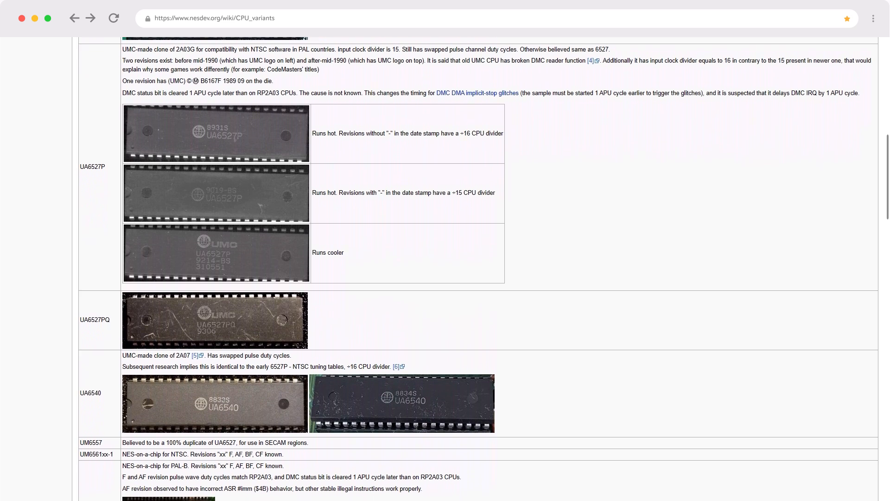
{"action": "scroll", "scroll_direction": "down", "scroll_amount": 3}
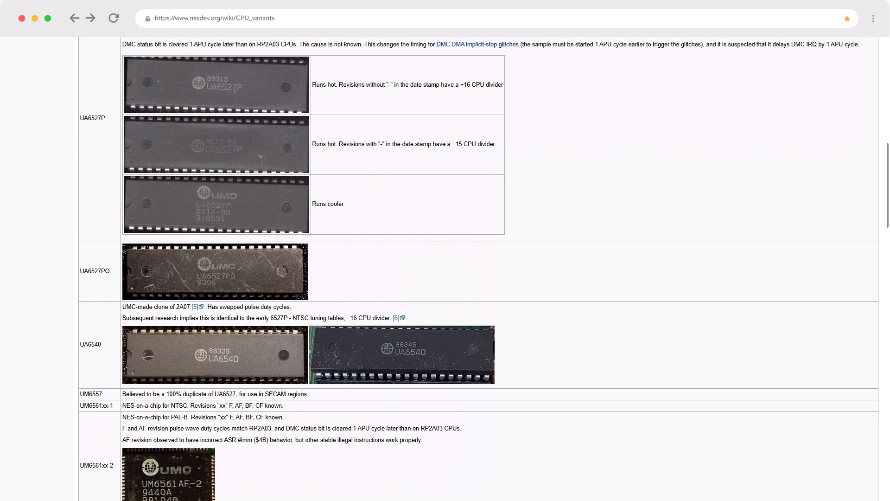
{"action": "scroll", "scroll_direction": "down", "scroll_amount": 3}
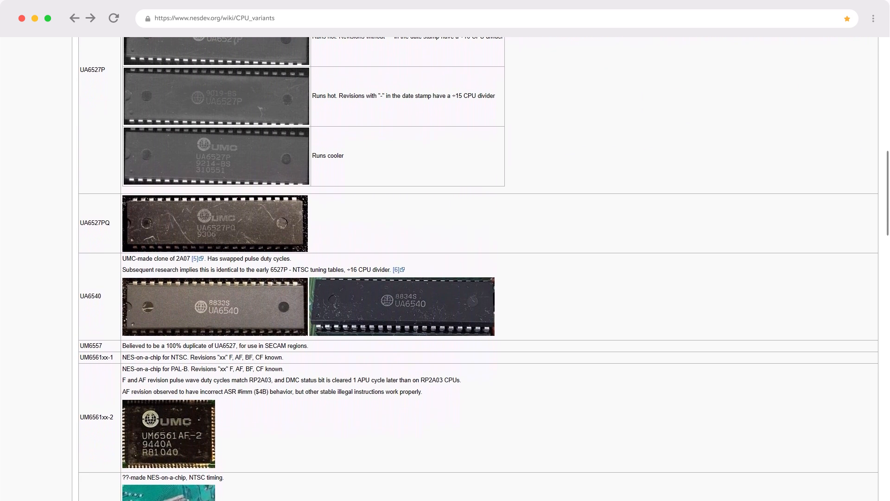
{"action": "scroll", "scroll_direction": "down", "scroll_amount": 3}
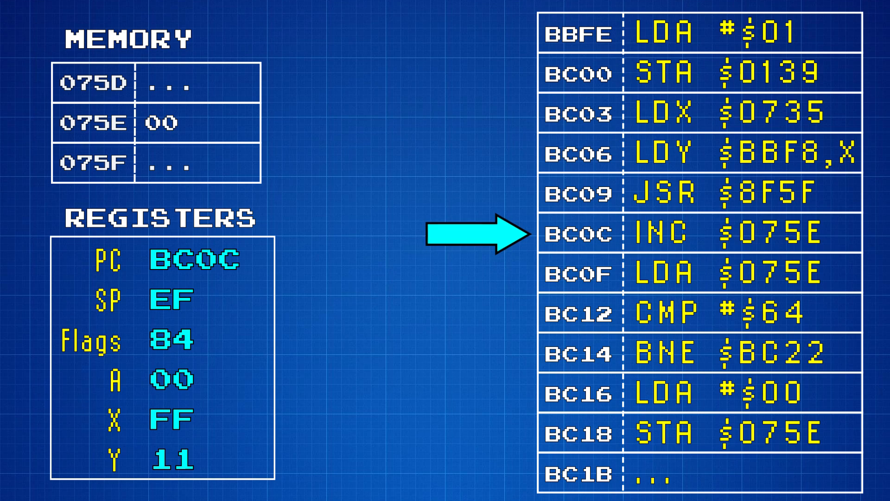
- Highlight the INC $075E instruction at address BC0C as the next to execute
{"action": "left_click", "coordinate": [727, 234]}
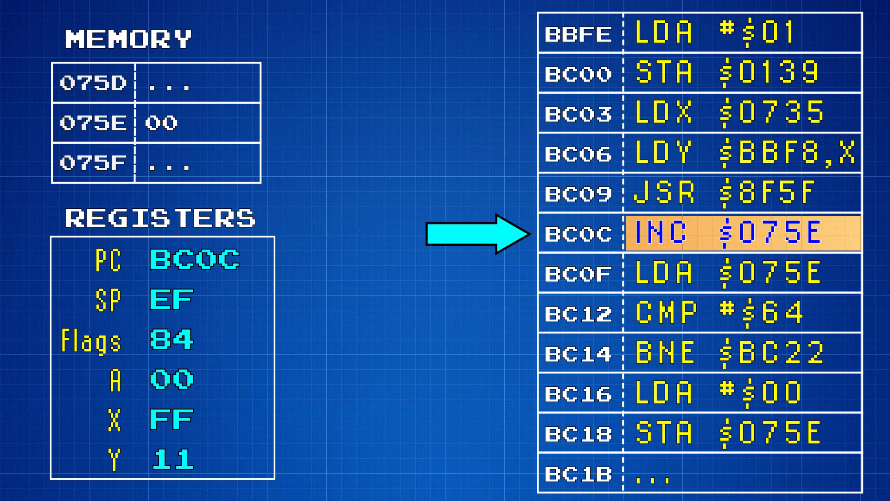